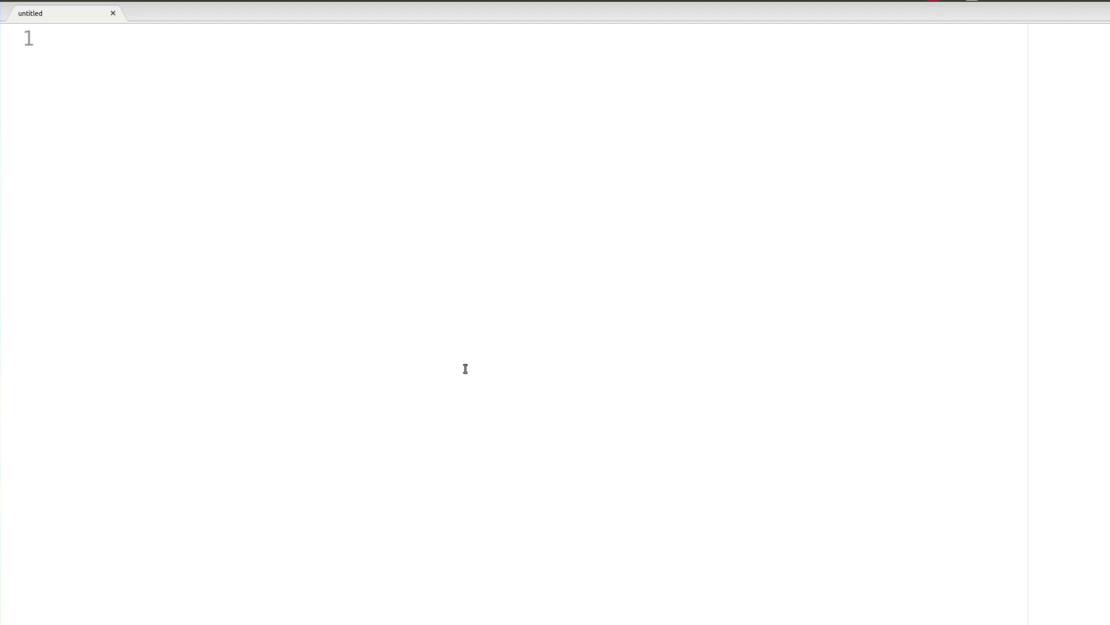
mouse_move(441, 342)
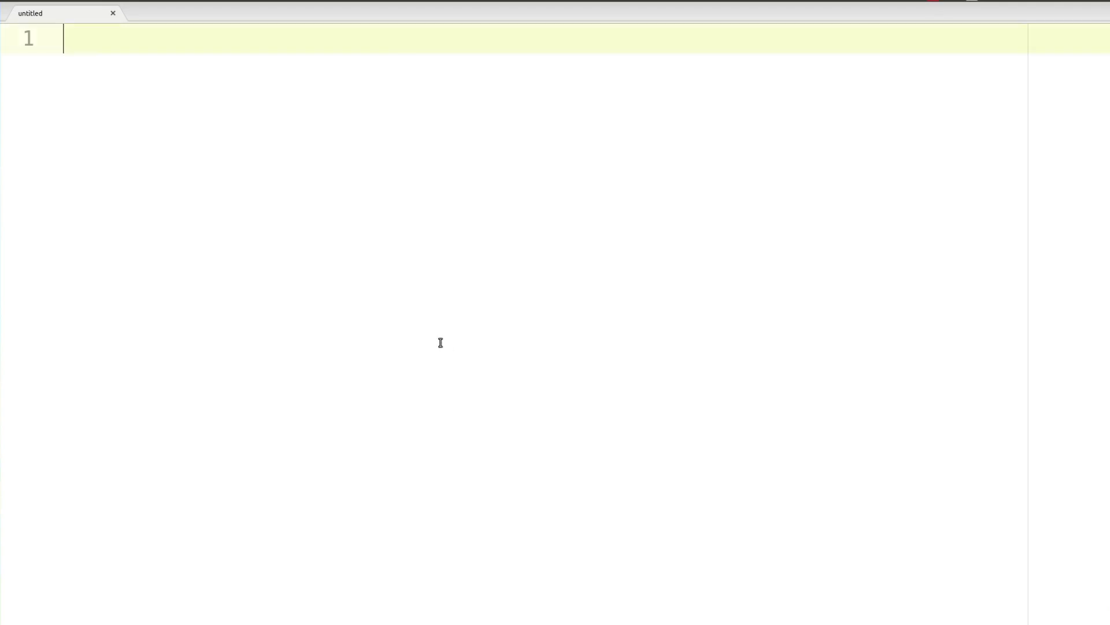
mouse_move(578, 335)
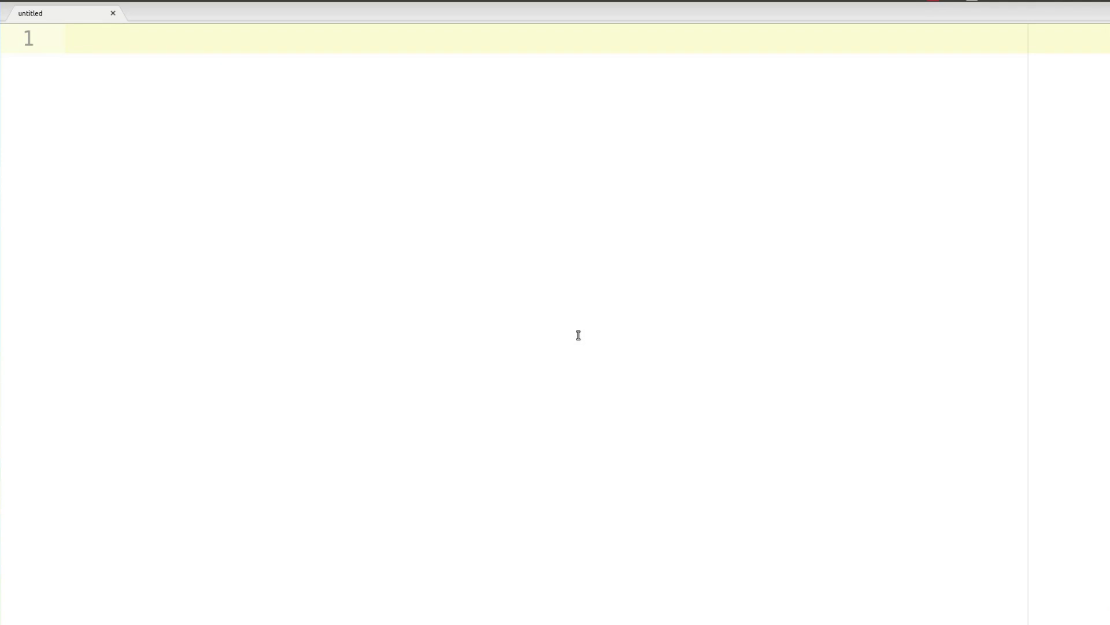
Begin line 1 of the empty file with "let rec".
left_click(66, 39)
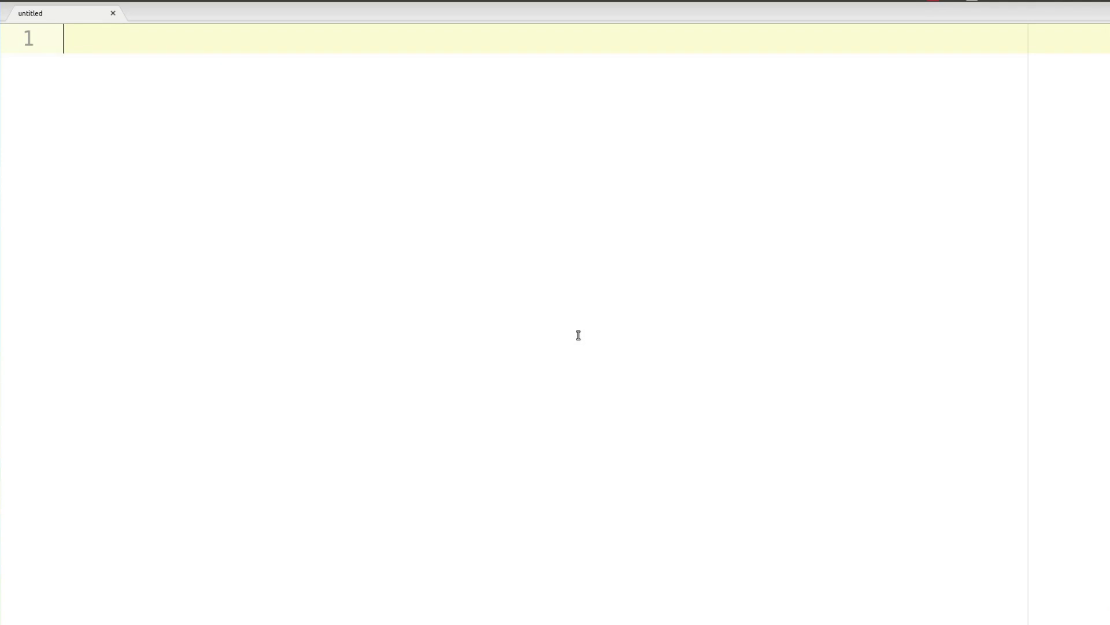
type("let rec")
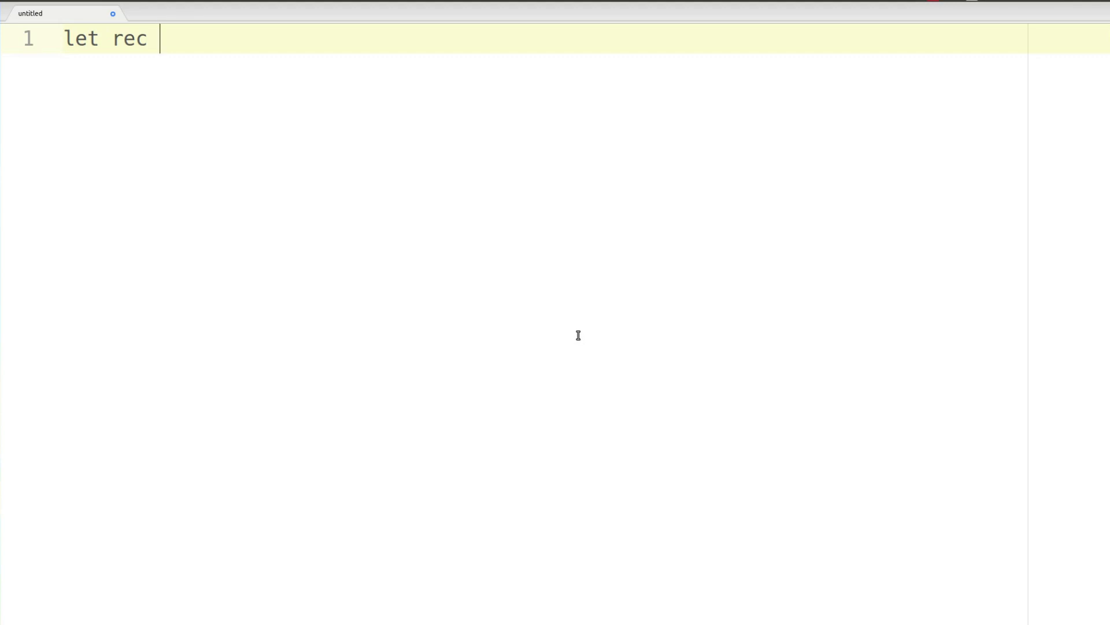
Name the function isExp with parameter x and start its body with an if.
type("is Exp")
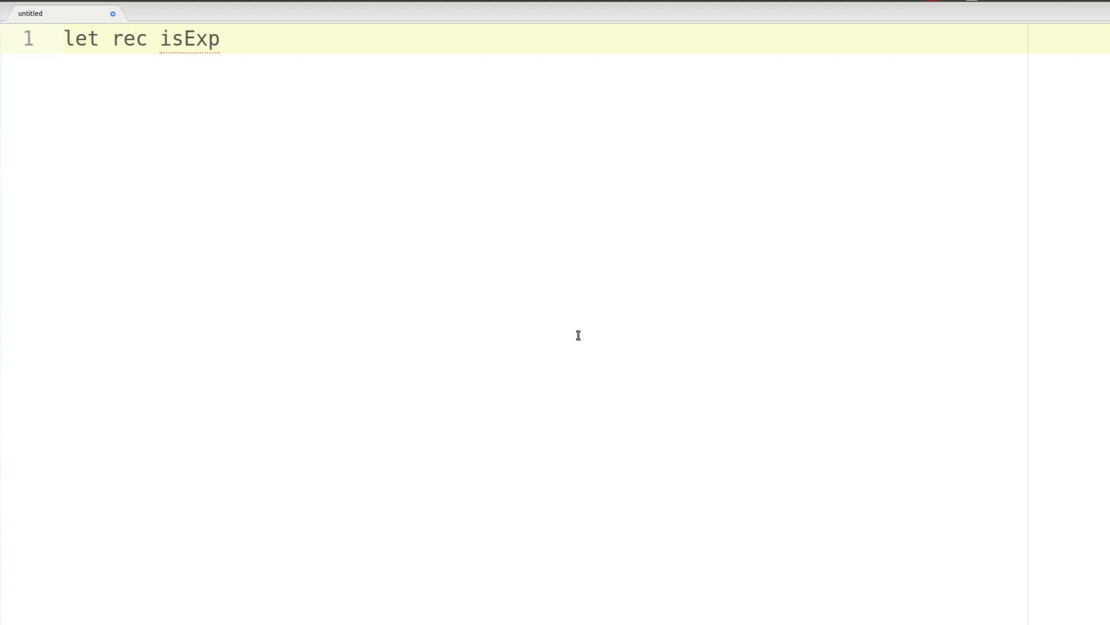
type("x")
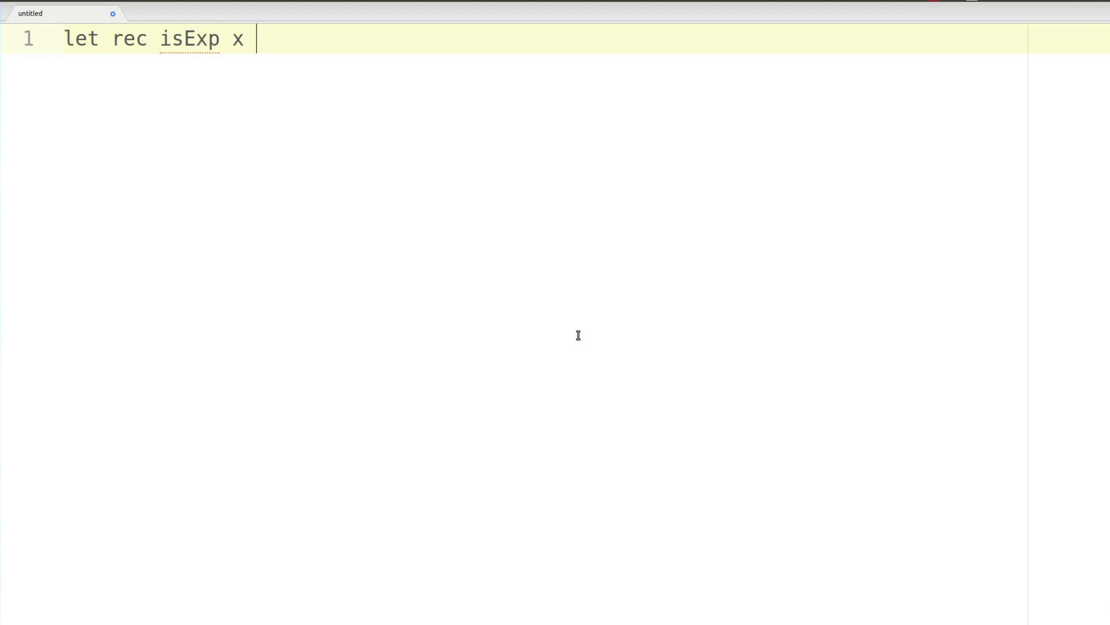
type("=")
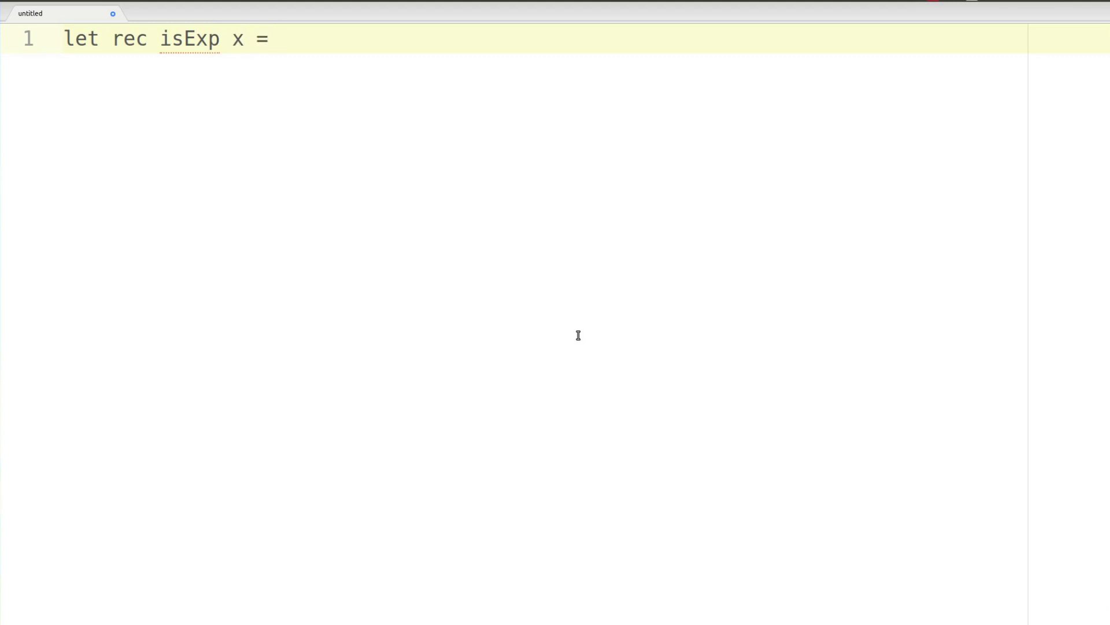
mouse_move(579, 340)
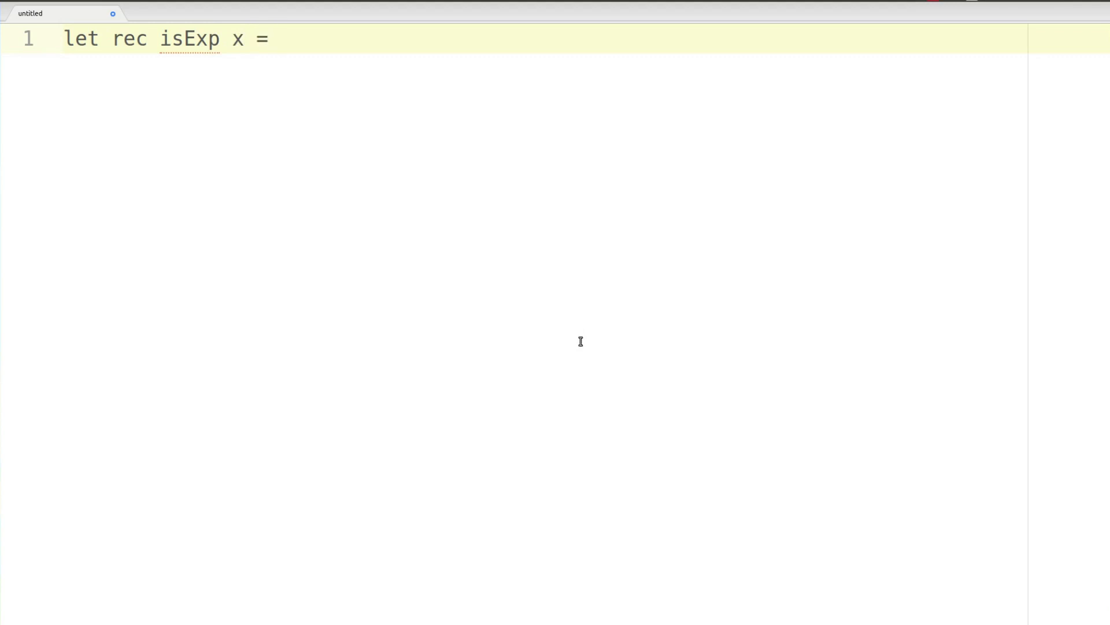
type("if")
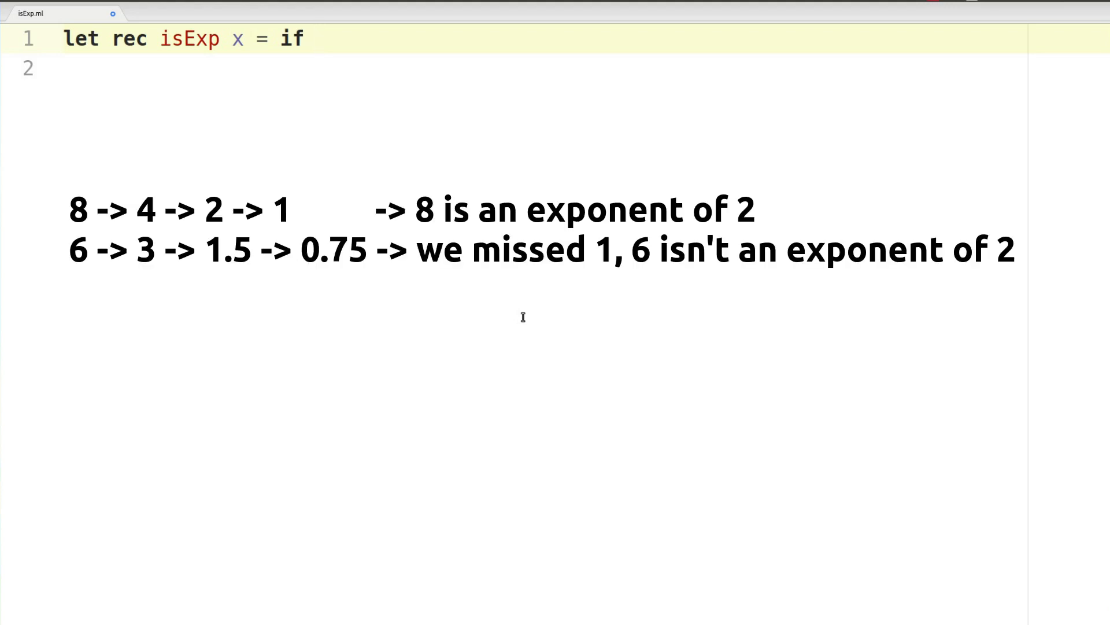
Write the condition x=1.0, correcting the literal so it reads 1.0.
type("x")
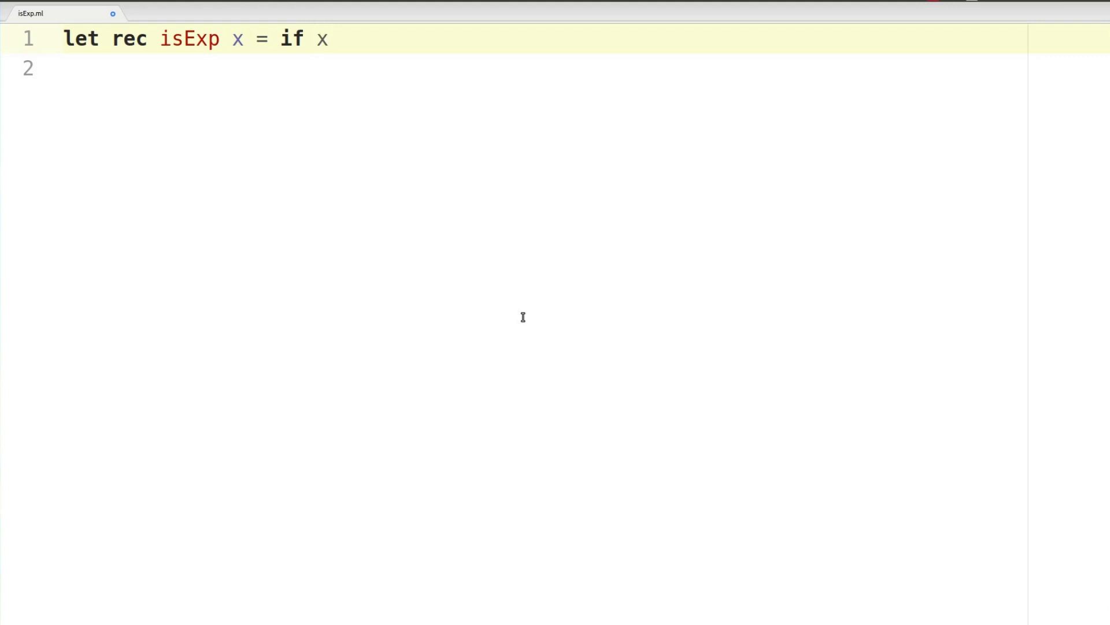
type("= 1.0")
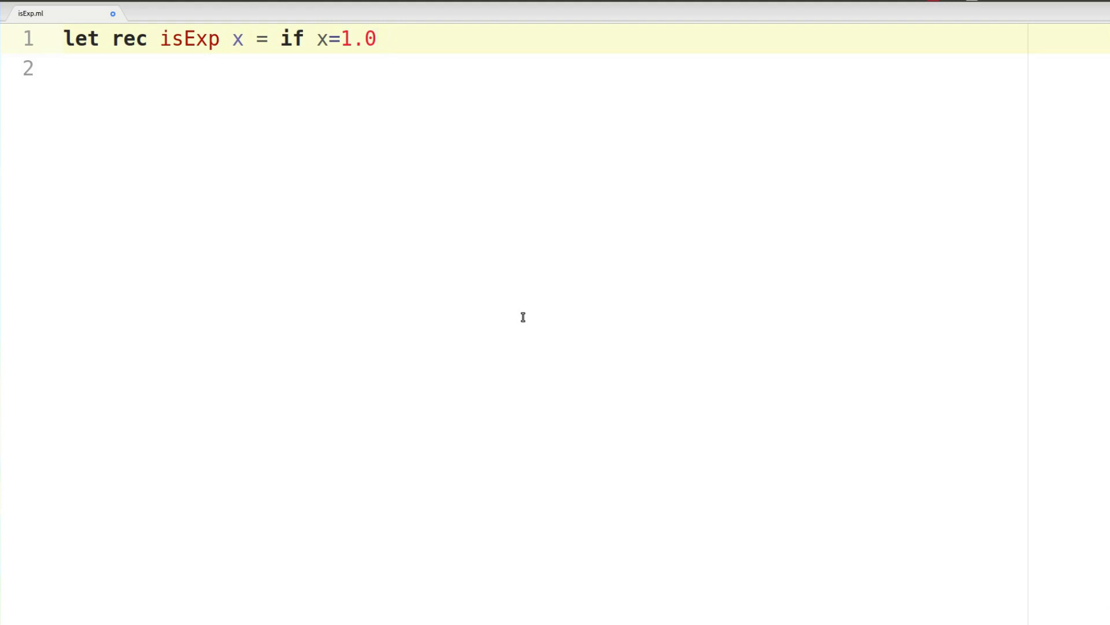
key("BackSpace")
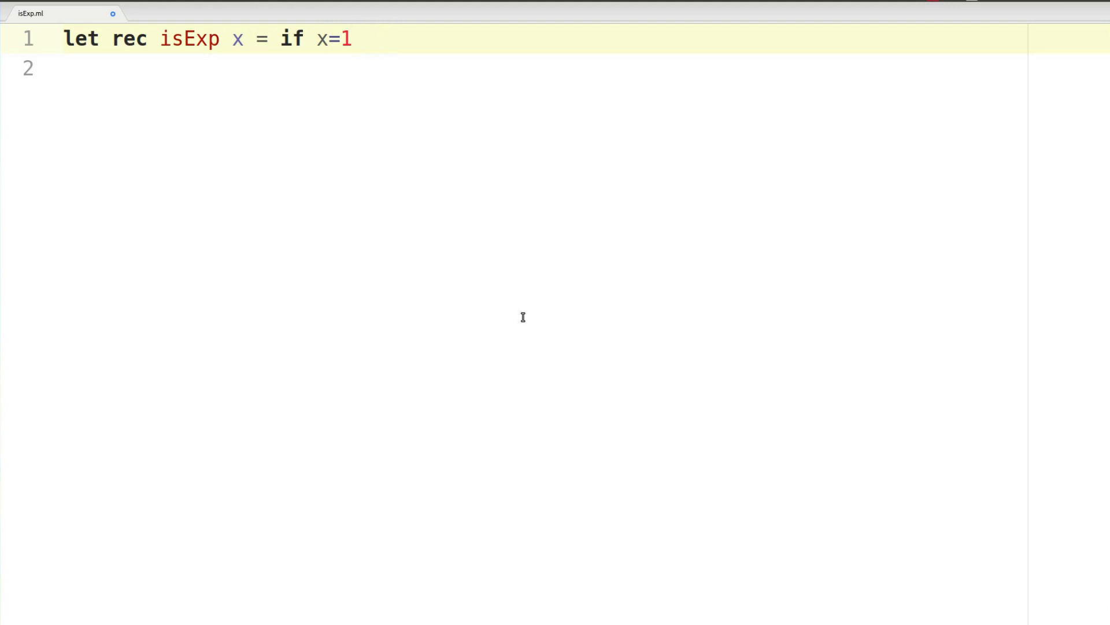
type(".0 then true else")
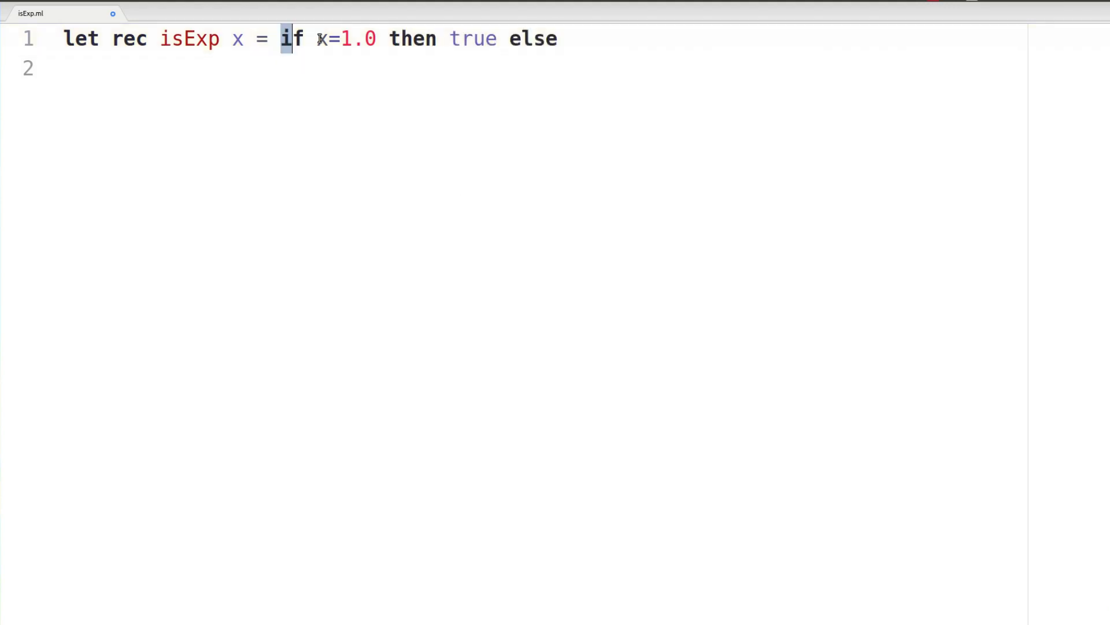
Add the branch "else if x<1.0 false" at the end of line 1.
left_click_drag(282, 38, 559, 39)
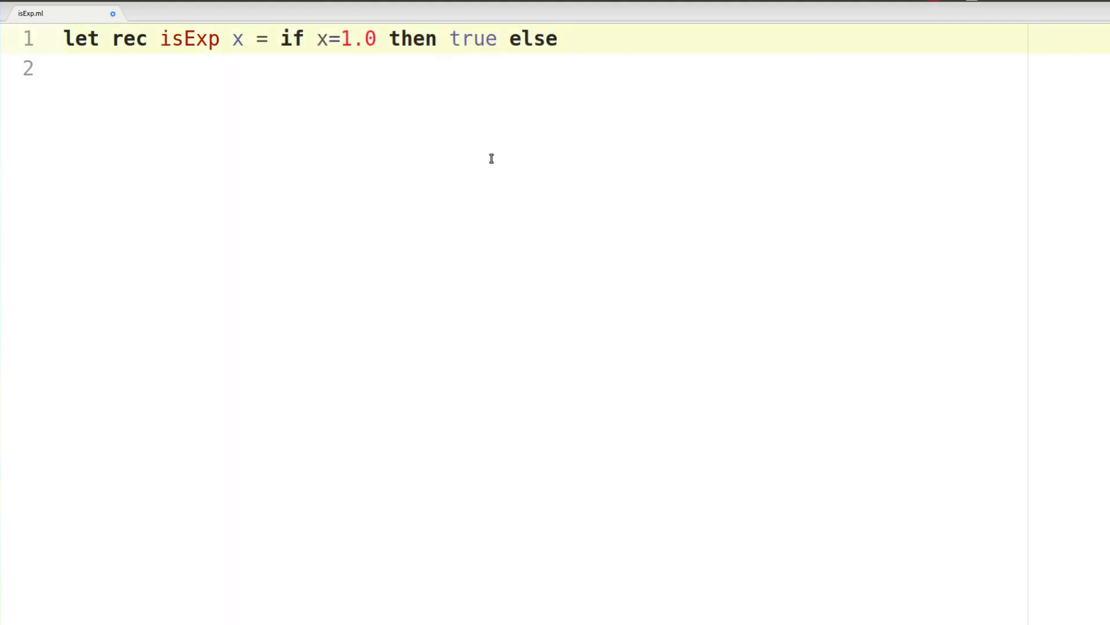
left_click(573, 38)
type(" if")
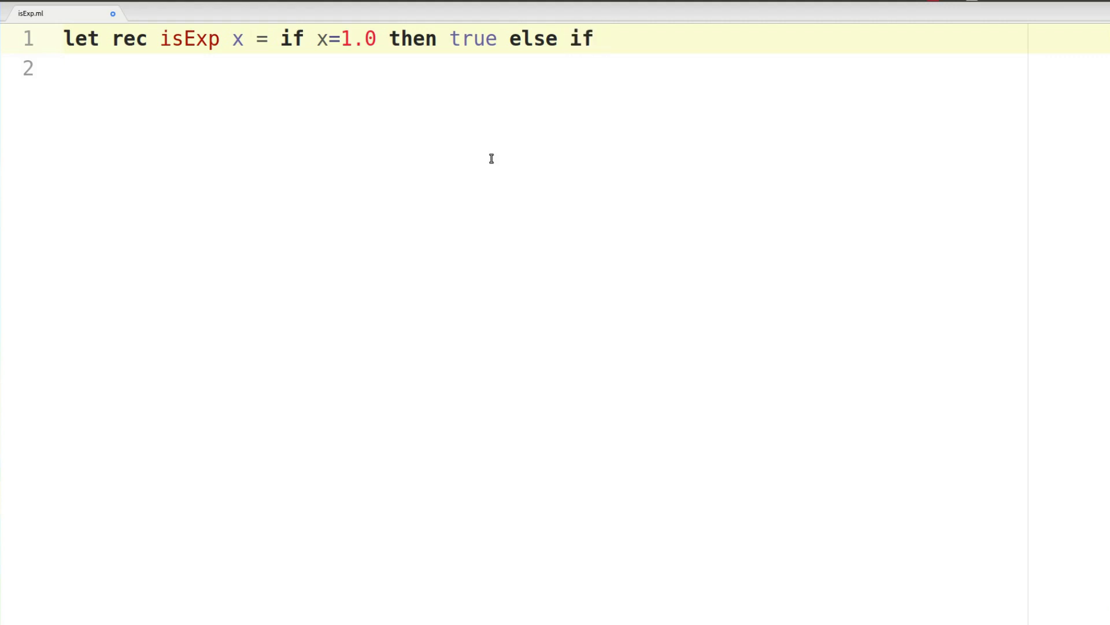
type("x<1.0")
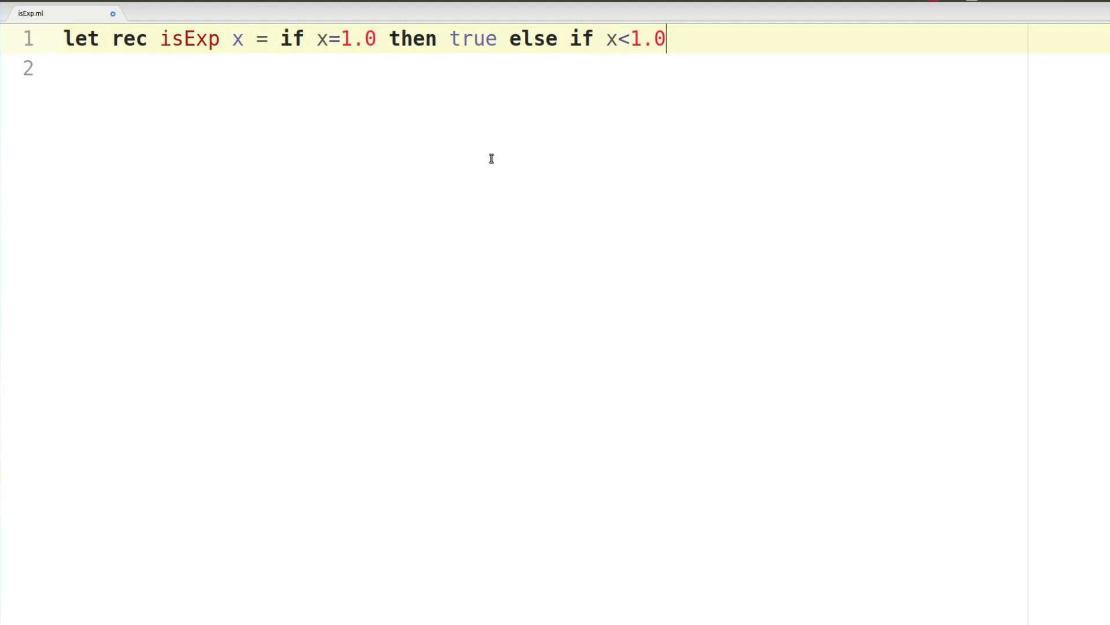
type("false")
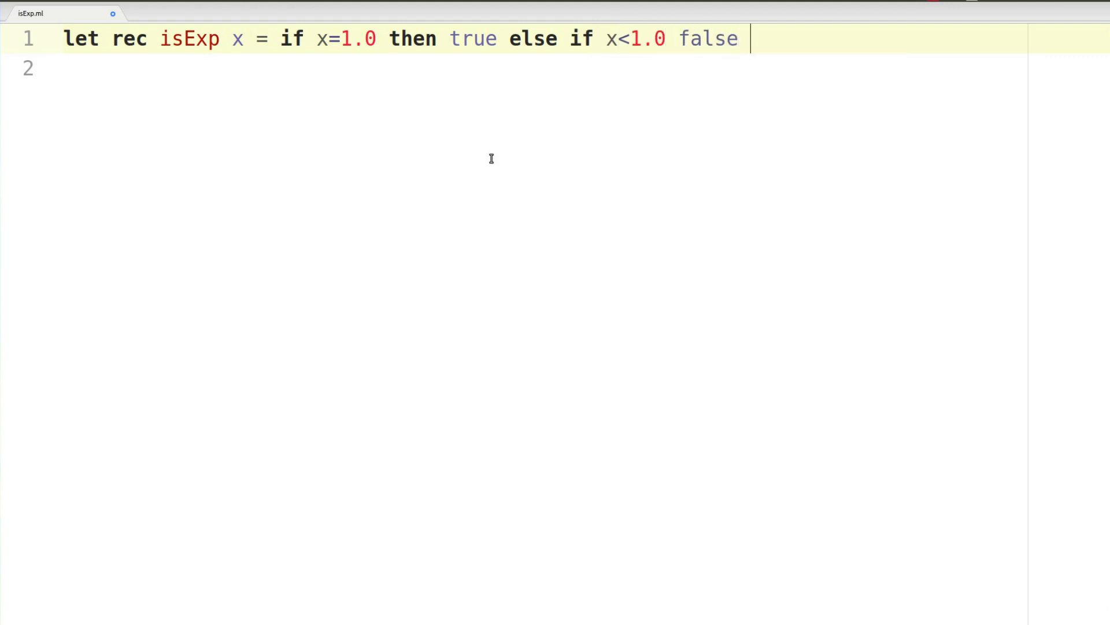
Finish with the recursive call "else isExp (x/.2.0);;".
type("else i")
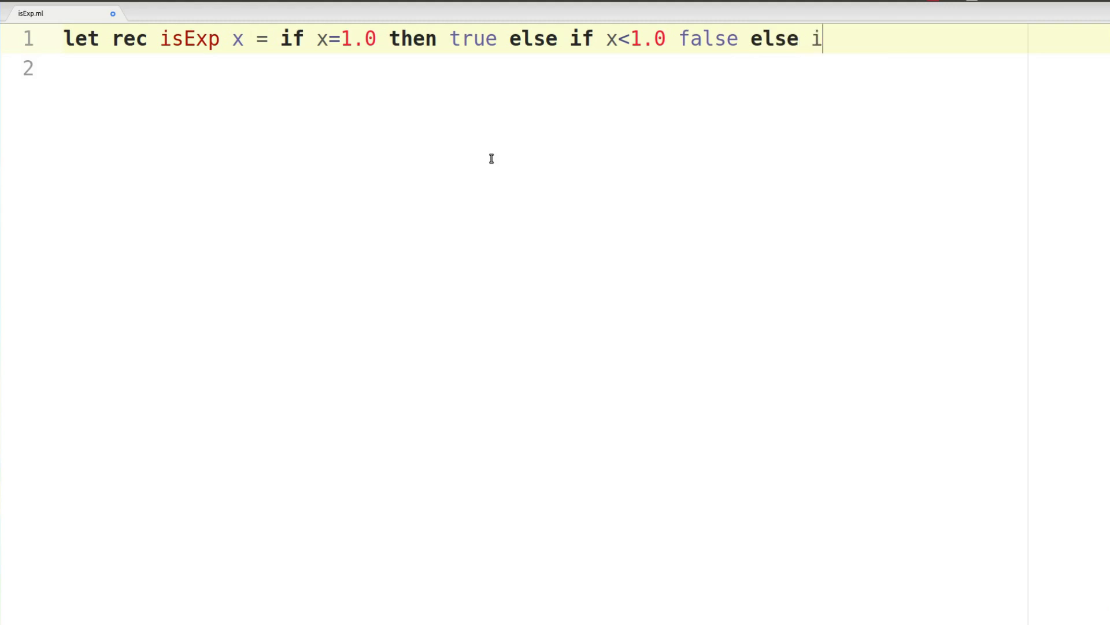
type("sExp")
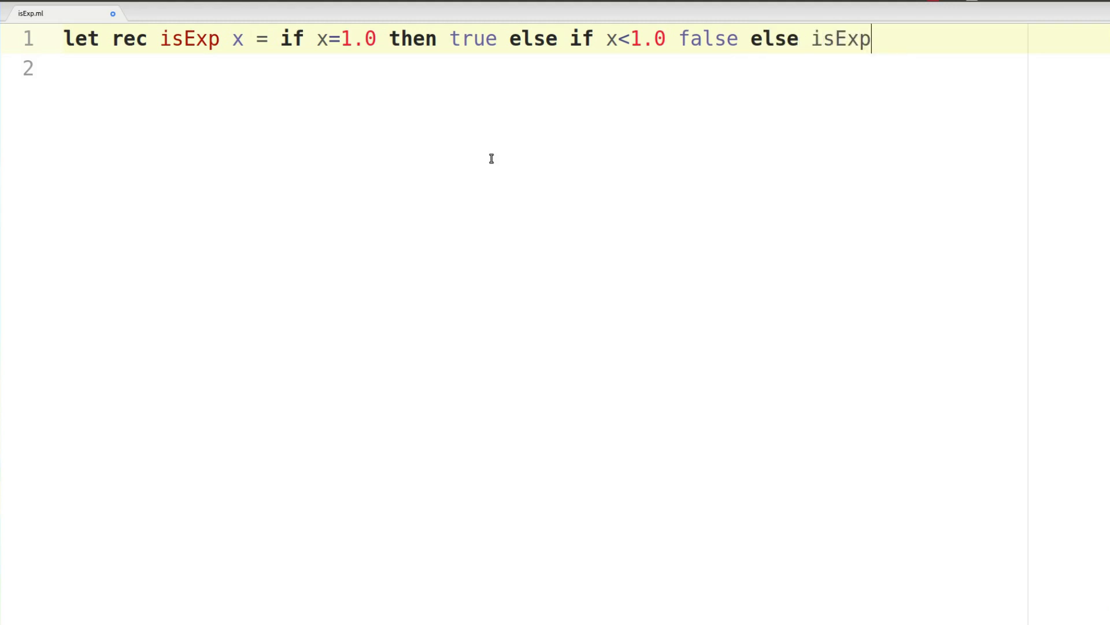
type("(x/.)")
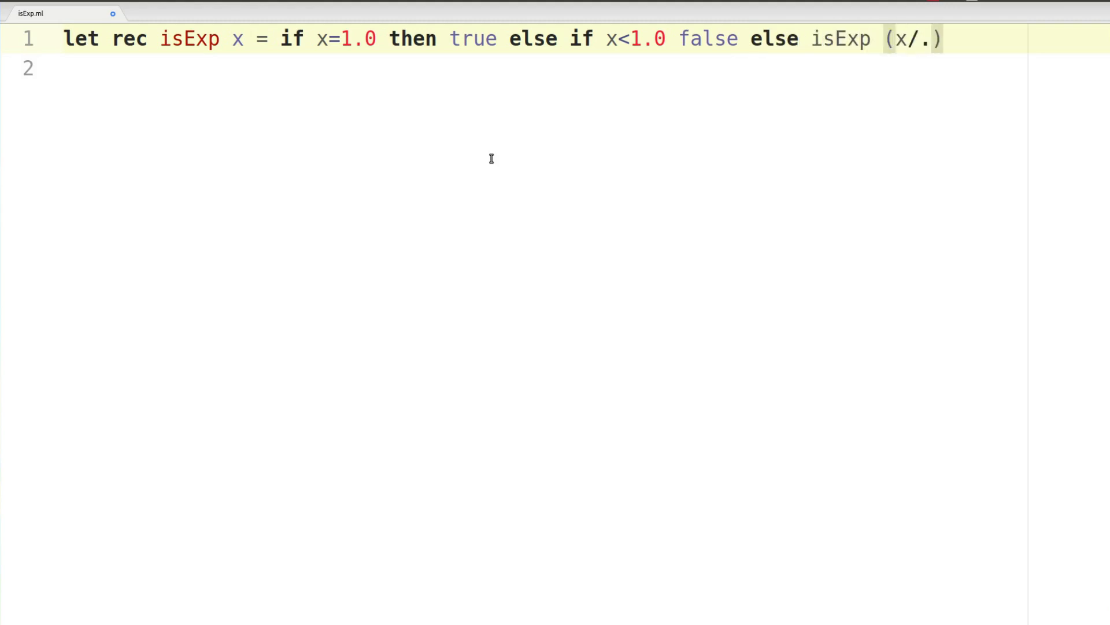
type("2.0);;")
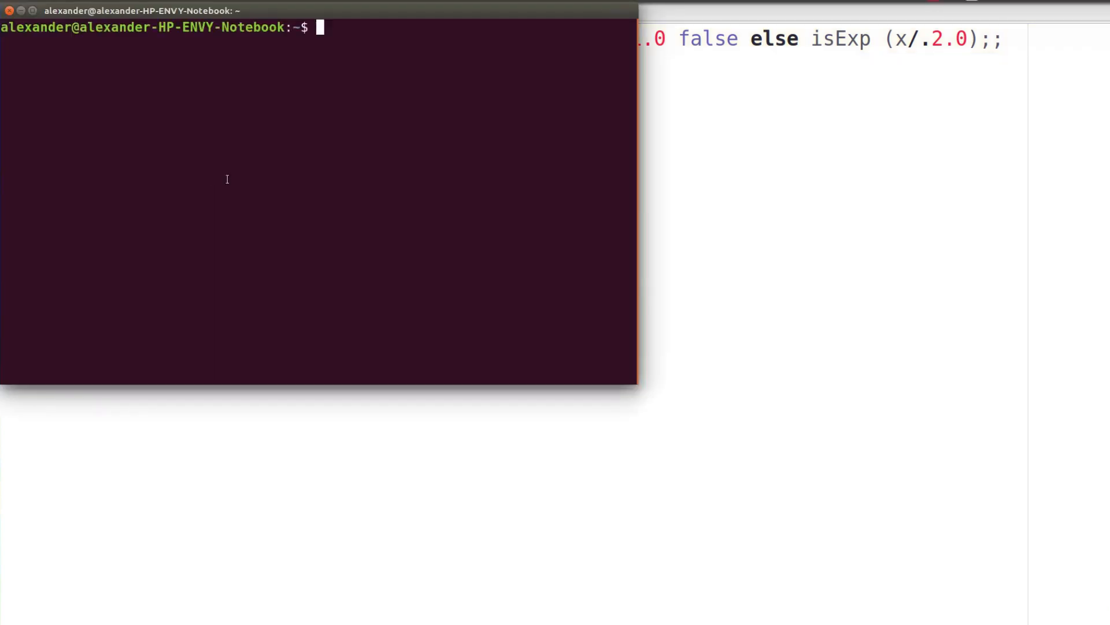
Run ocaml isExp.ml from the Desktop folder, then return to the code after the syntax error.
type("cd Desktop")
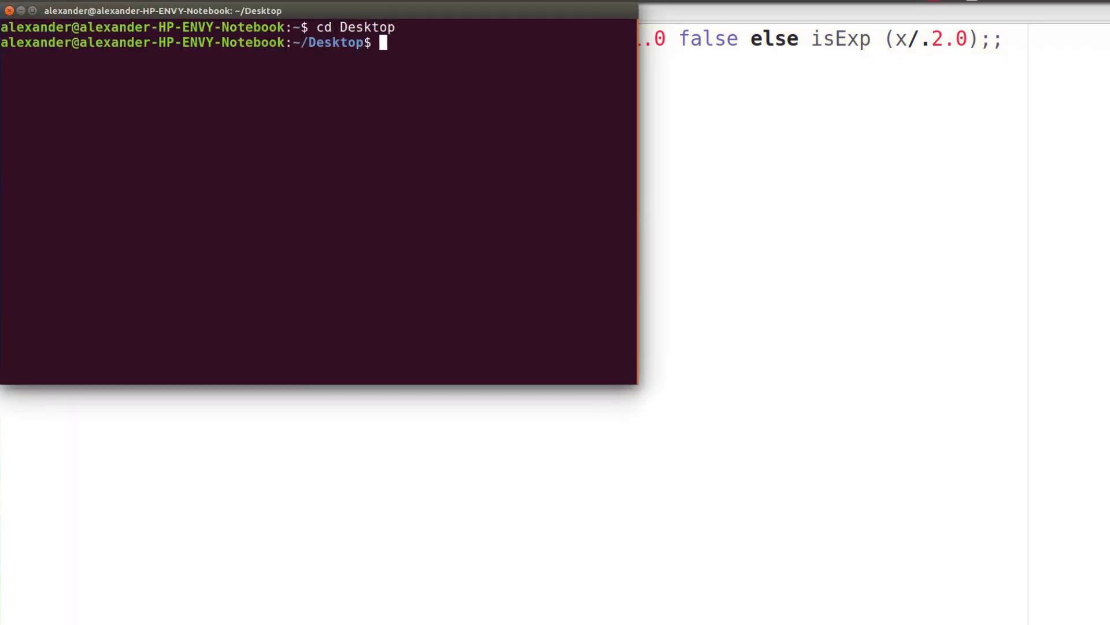
type("ocaml")
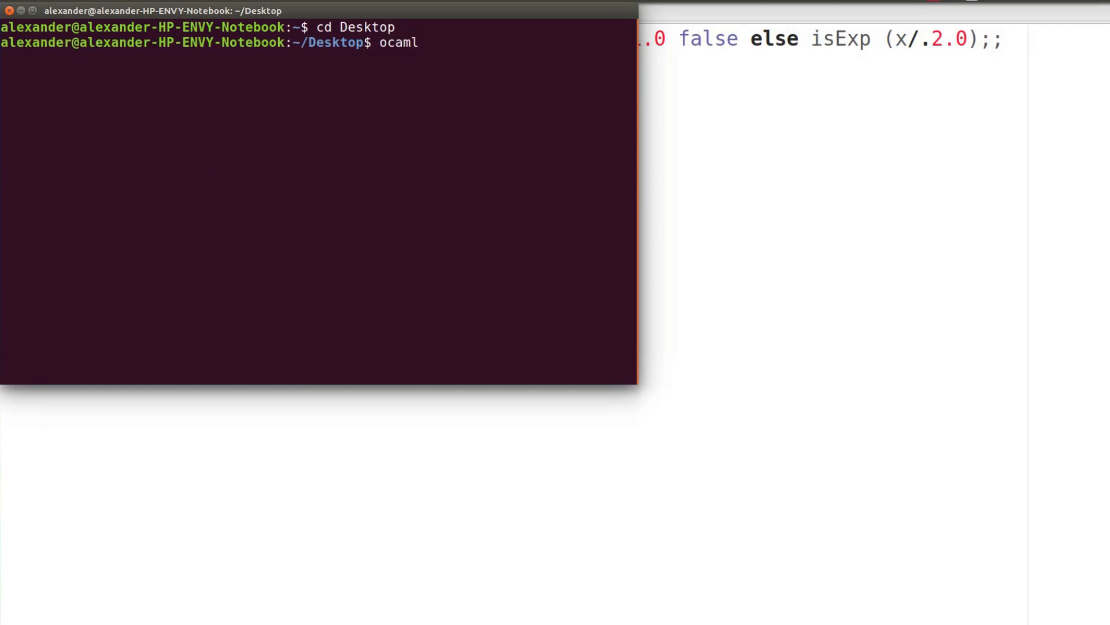
type("isExp.ml")
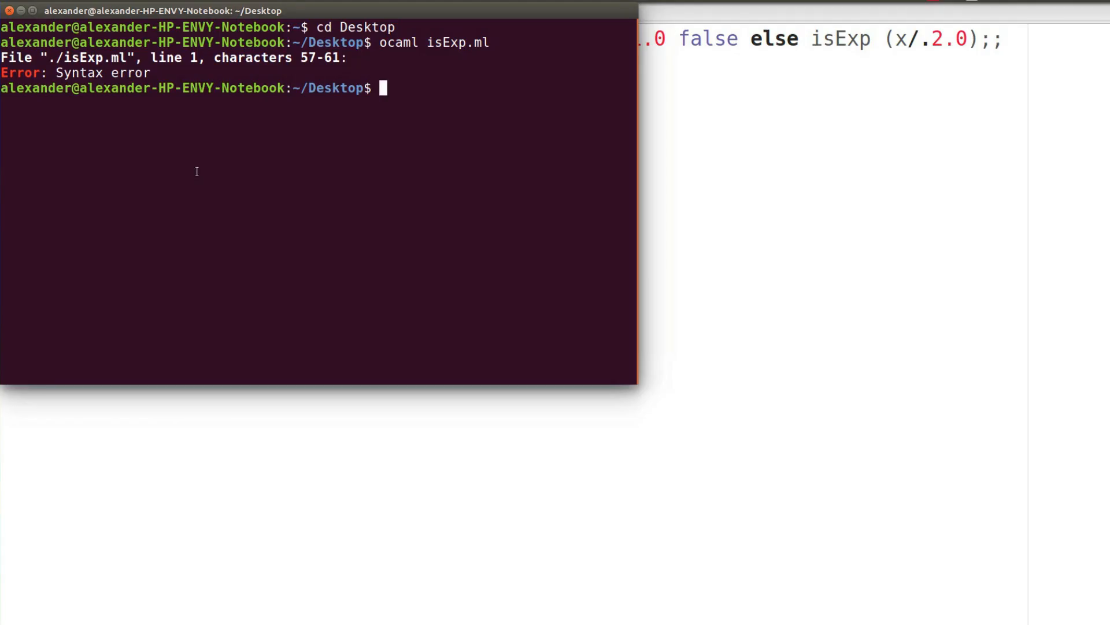
double_click(318, 57)
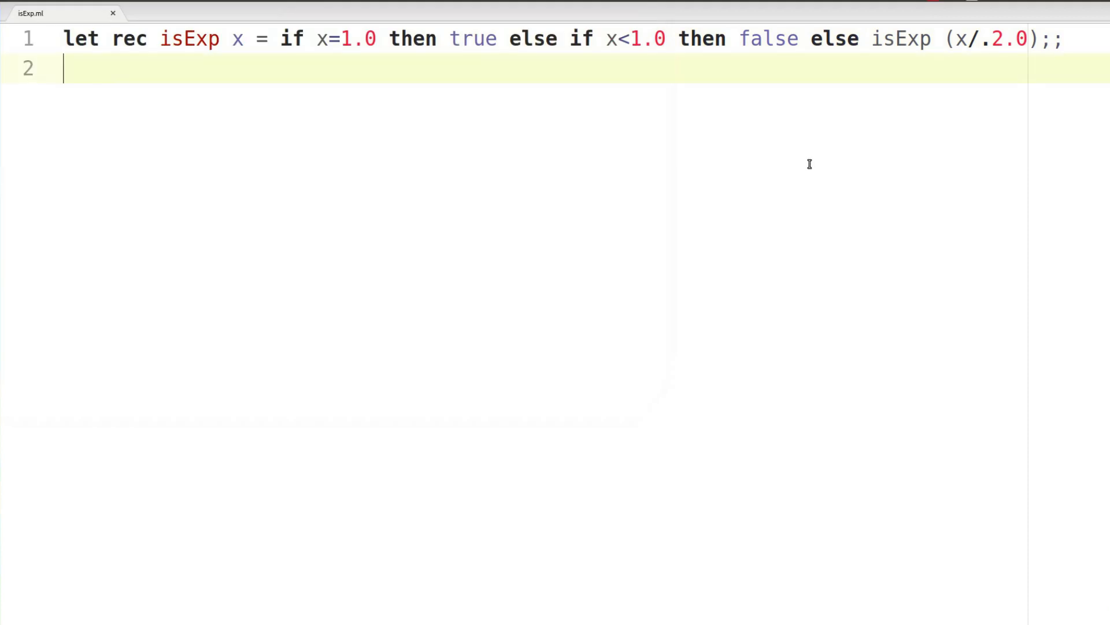
Add a test call isExp 4.0 and "open Printf;;" at the top of the file.
type("isExp")
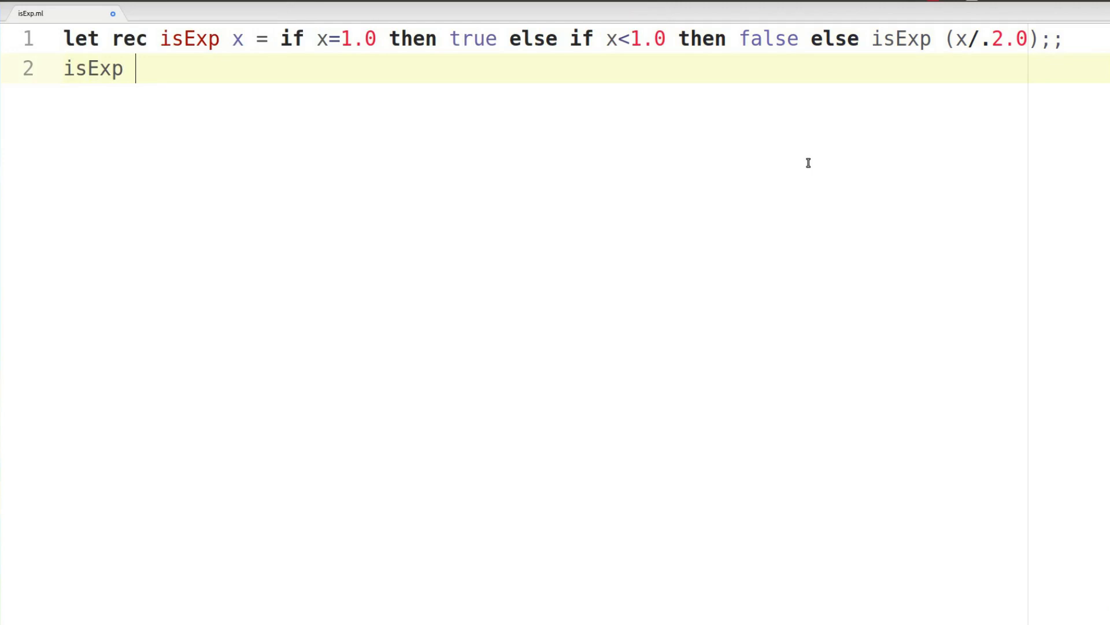
type("4.0")
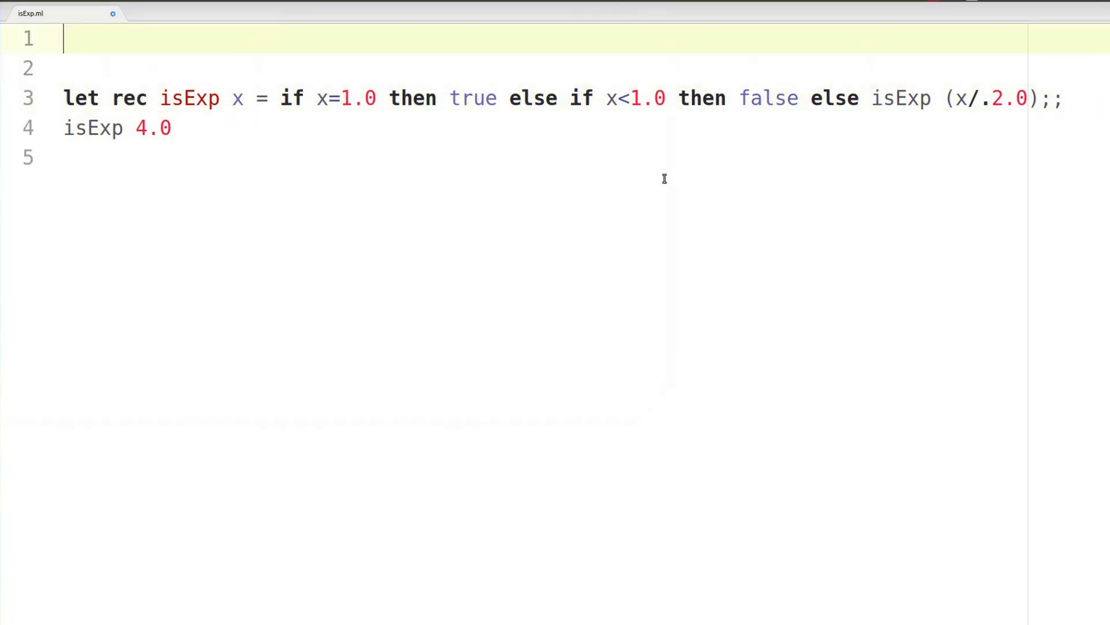
type("open PRintf")
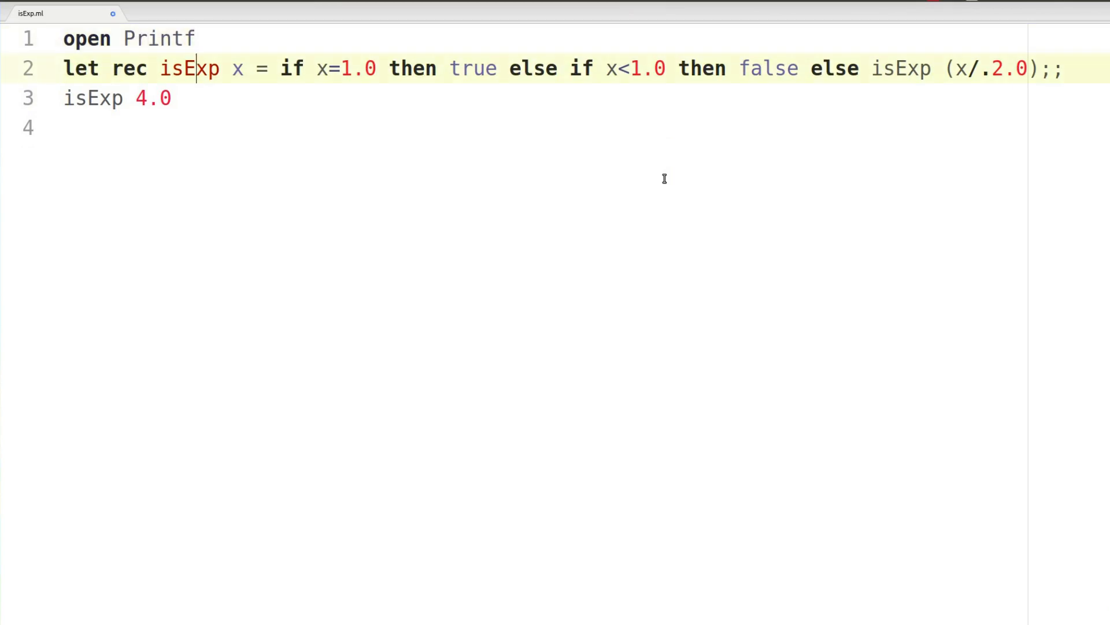
type(";;")
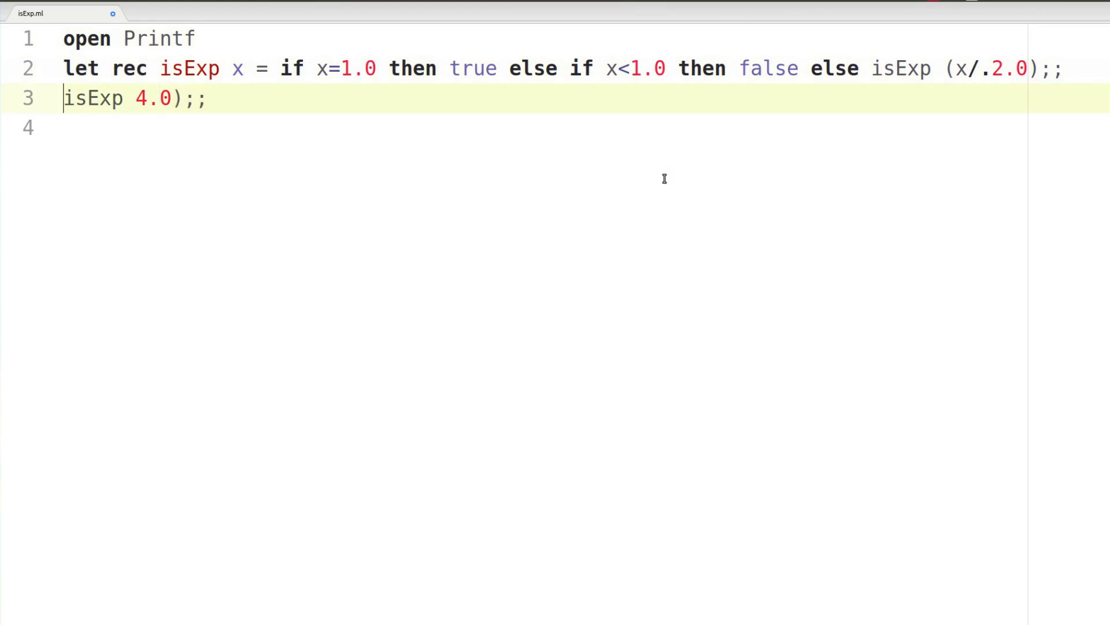
Wrap the call as Printf.printf "%b\n" (isExp 4.0);; and head back to the terminal.
type("Printf.printf \"\" (")
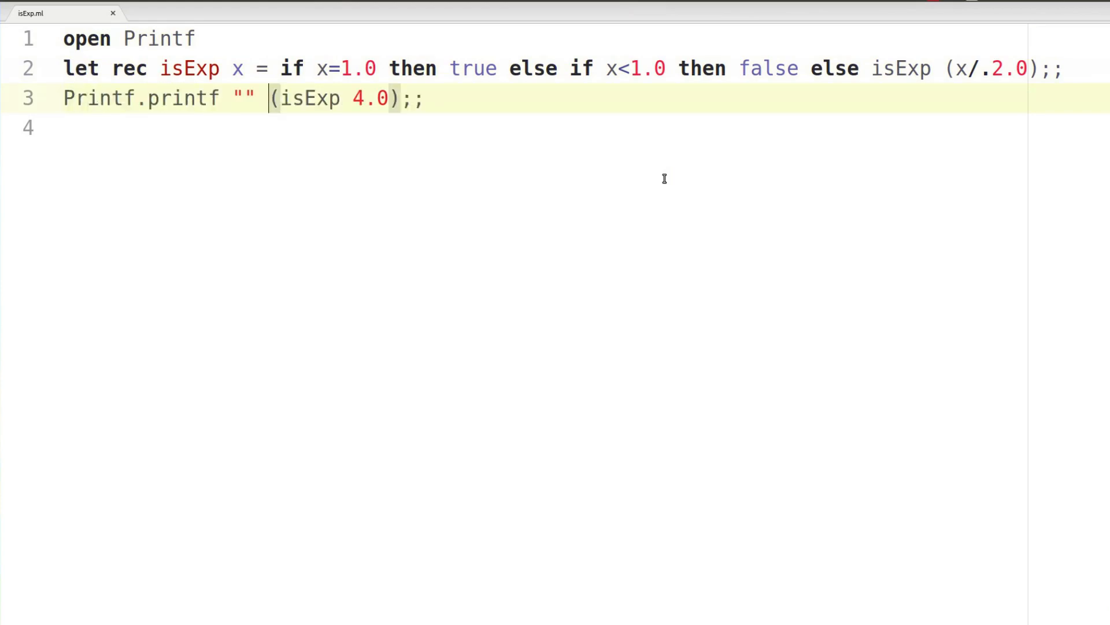
left_click_drag(269, 97, 398, 98)
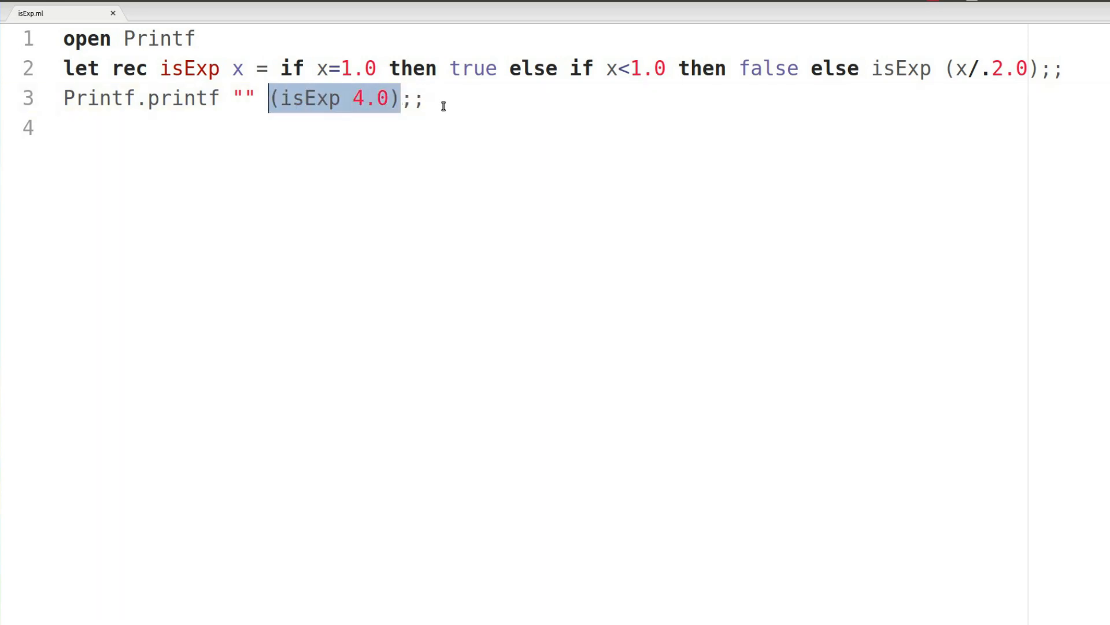
left_click(440, 99)
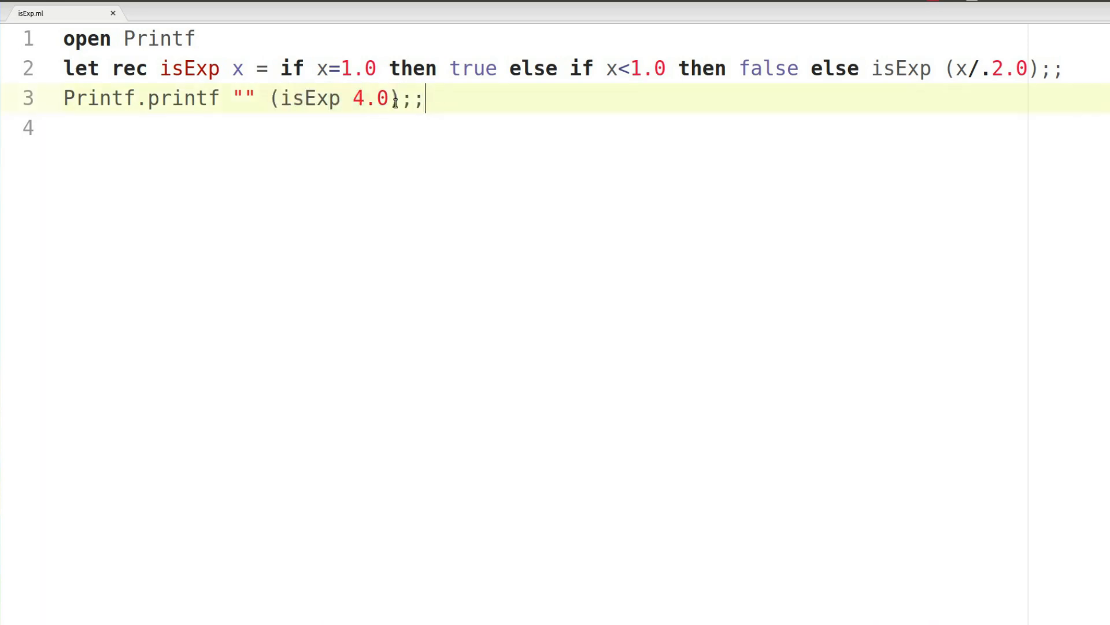
type("%")
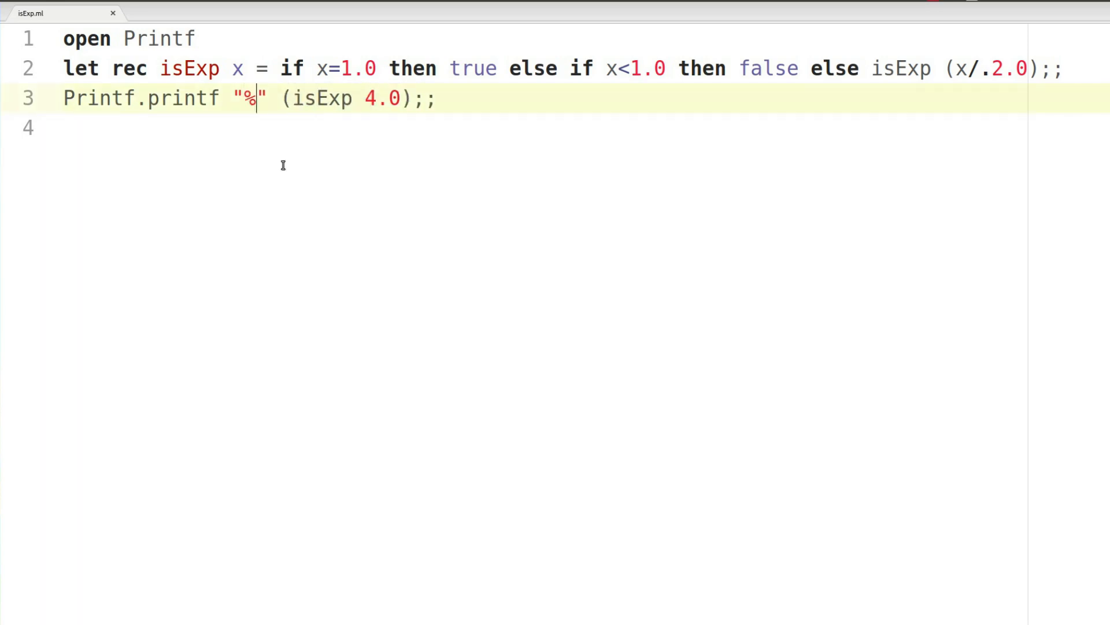
type("b\\n")
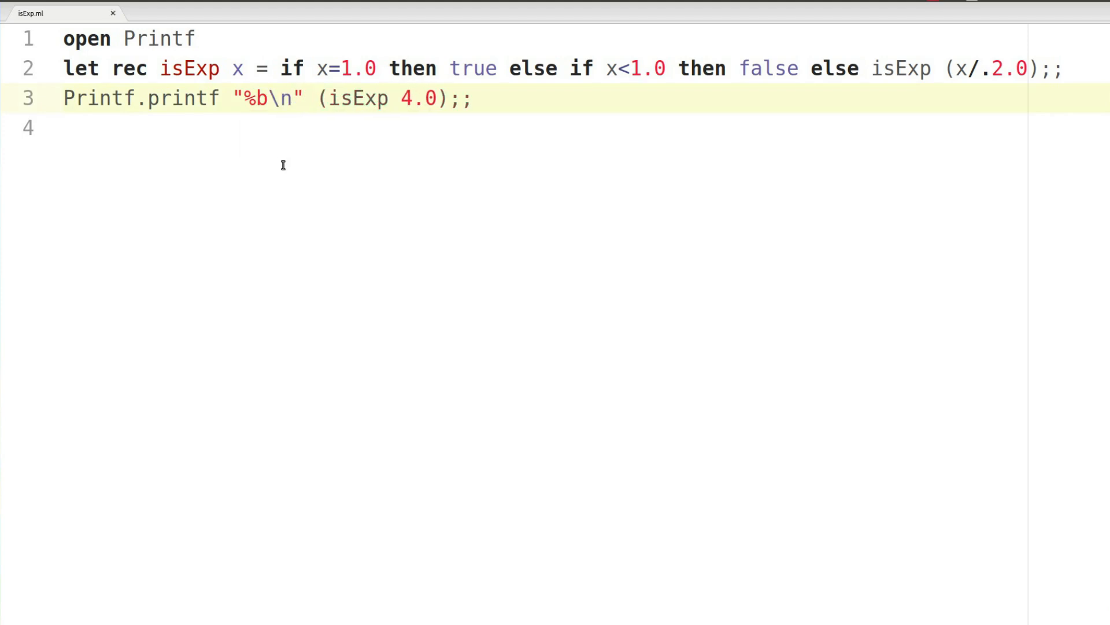
double_click(255, 98)
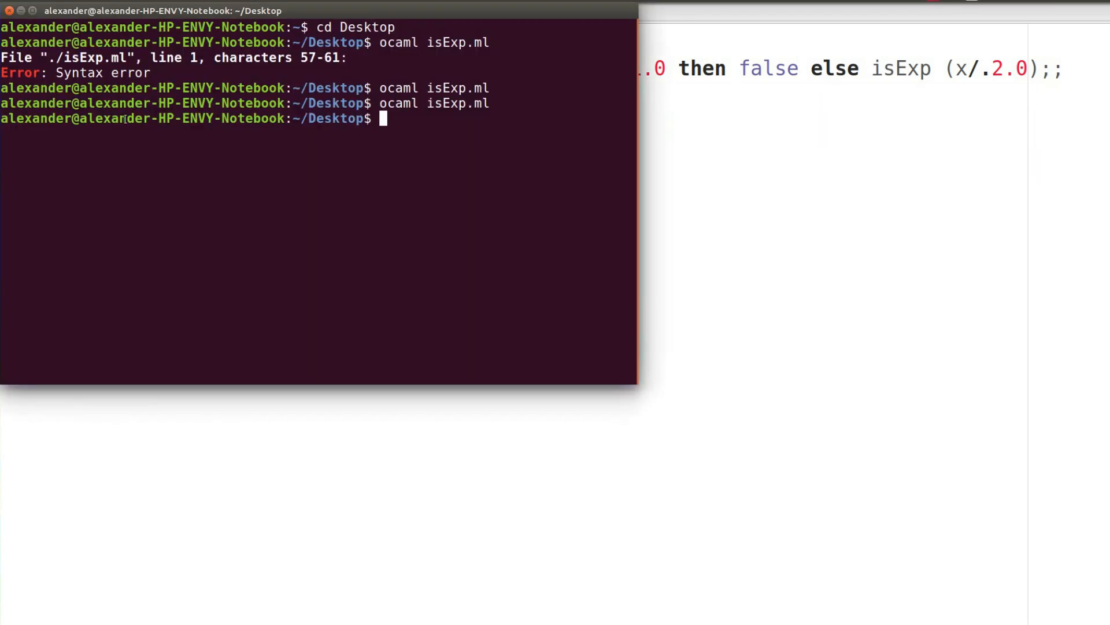
Rerun ocaml isExp.ml, now without a syntax error.
key("Return")
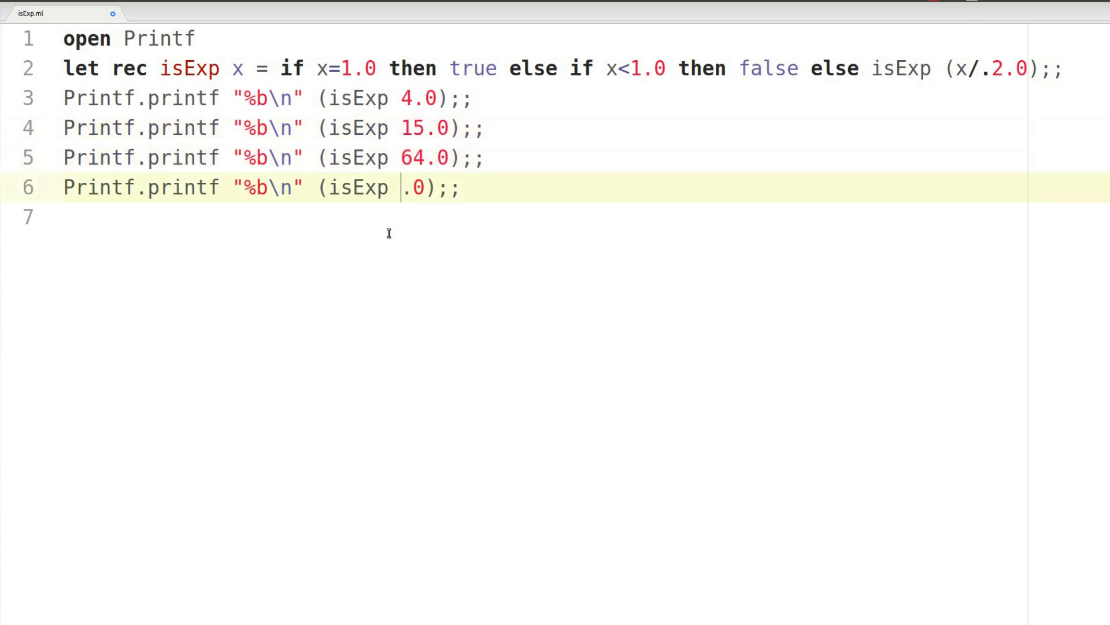
Set the last duplicated printf test's argument to 1007.0.
type("1007")
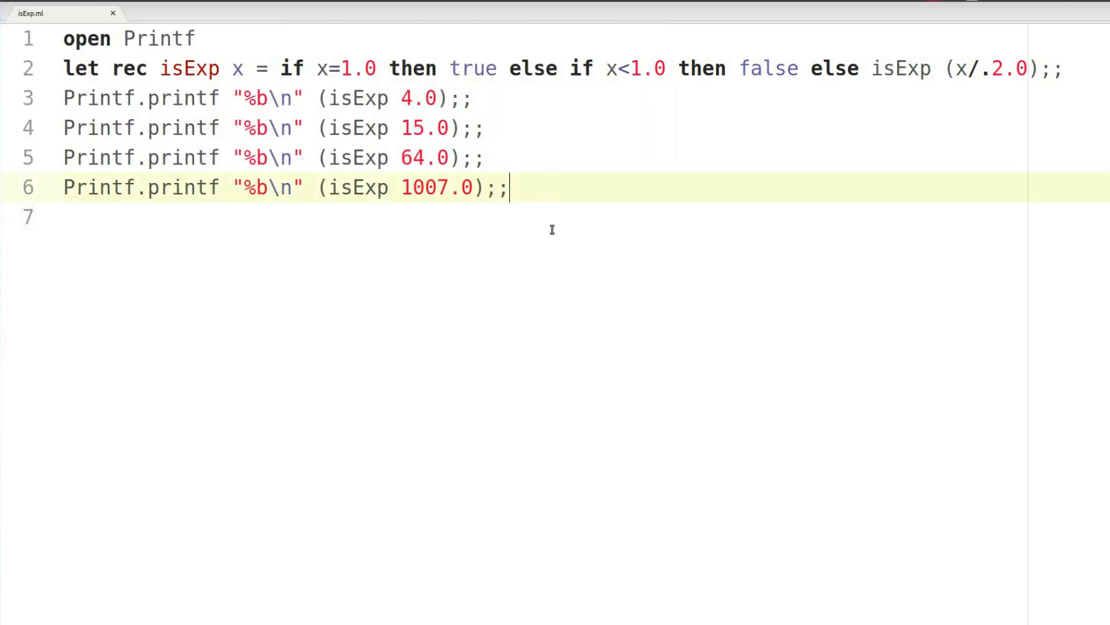
mouse_move(510, 335)
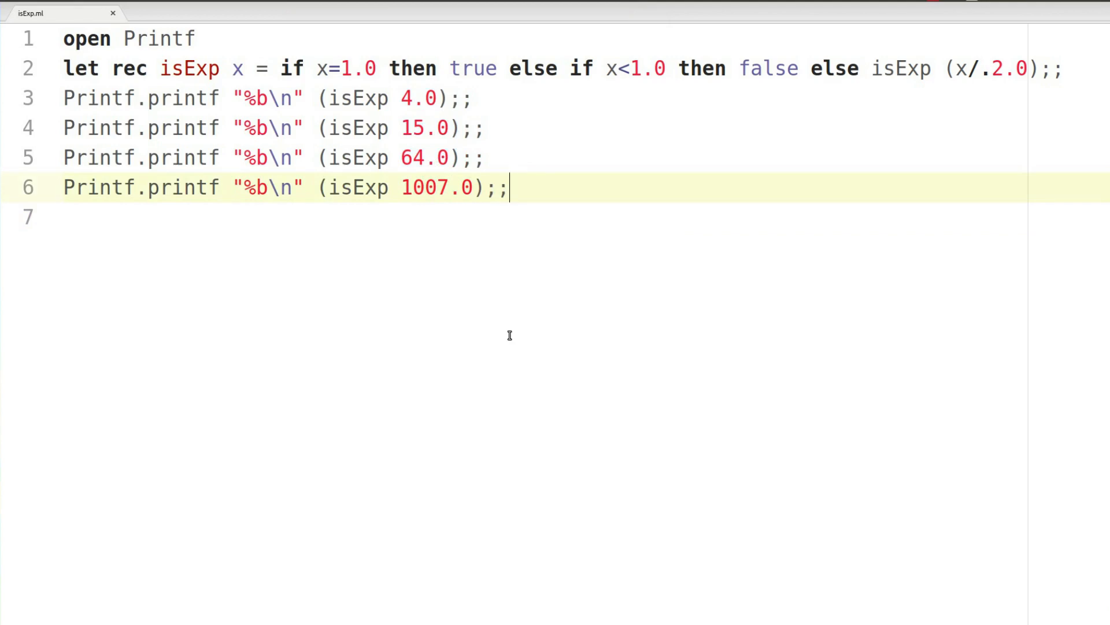